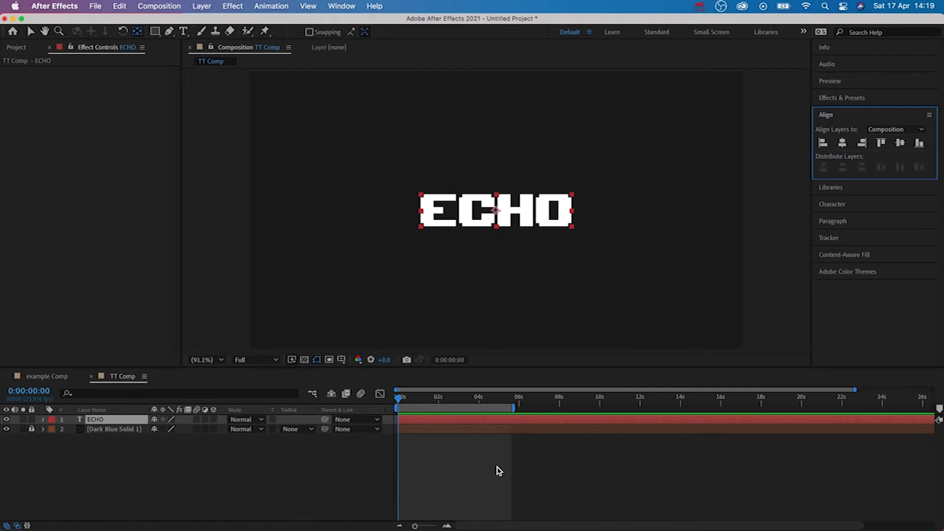
# Keyframe the ECHO text's Position, dragging it through figure-eight points around the center.
pyautogui.click(43, 420)
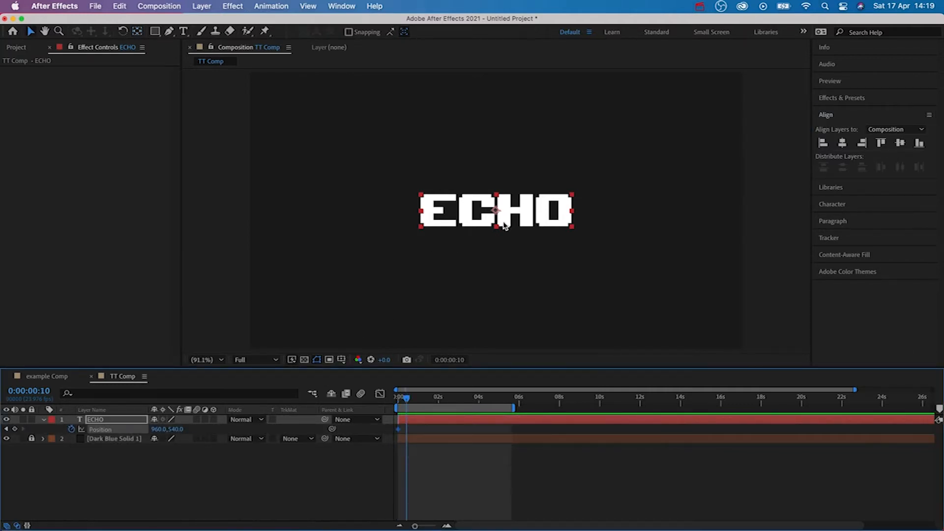
pyautogui.moveTo(496, 211); pyautogui.dragTo(453, 174)
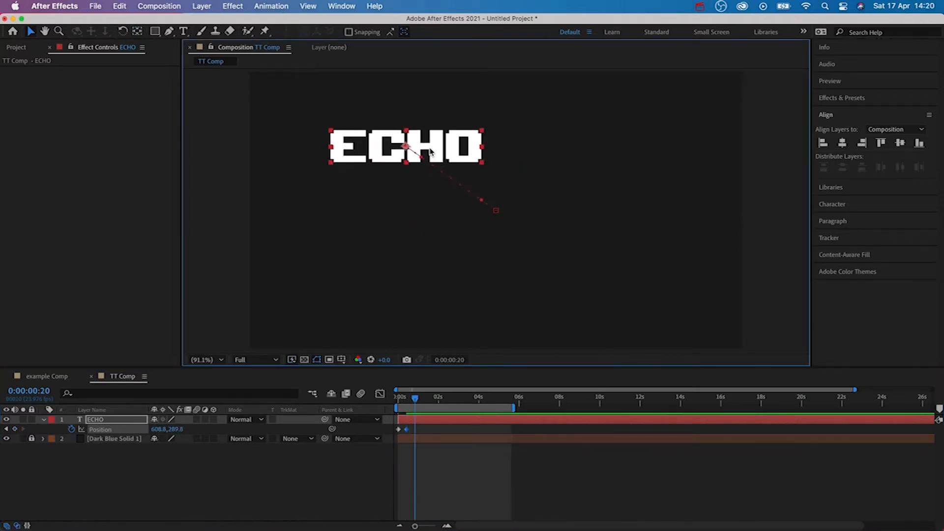
pyautogui.moveTo(407, 147); pyautogui.dragTo(320, 220)
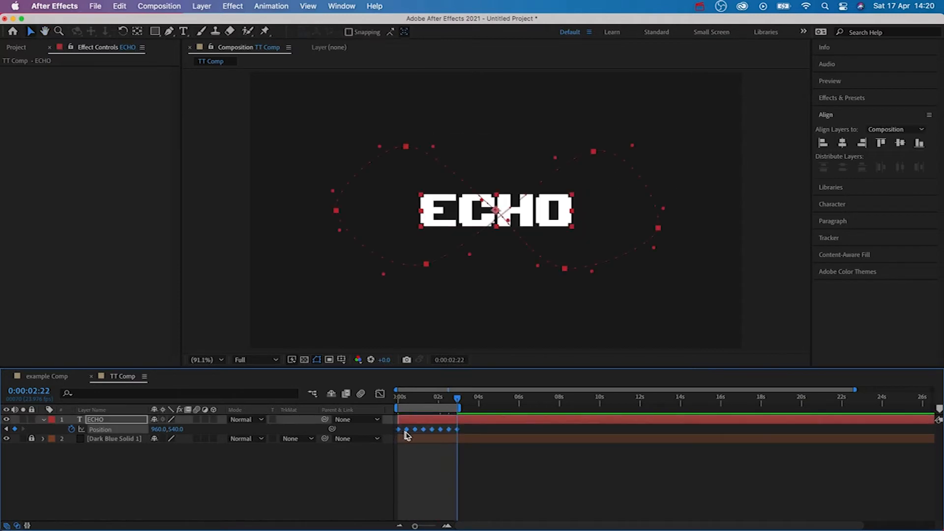
# Apply Easy Ease to all of ECHO's position keyframes.
pyautogui.rightClick(407, 429)
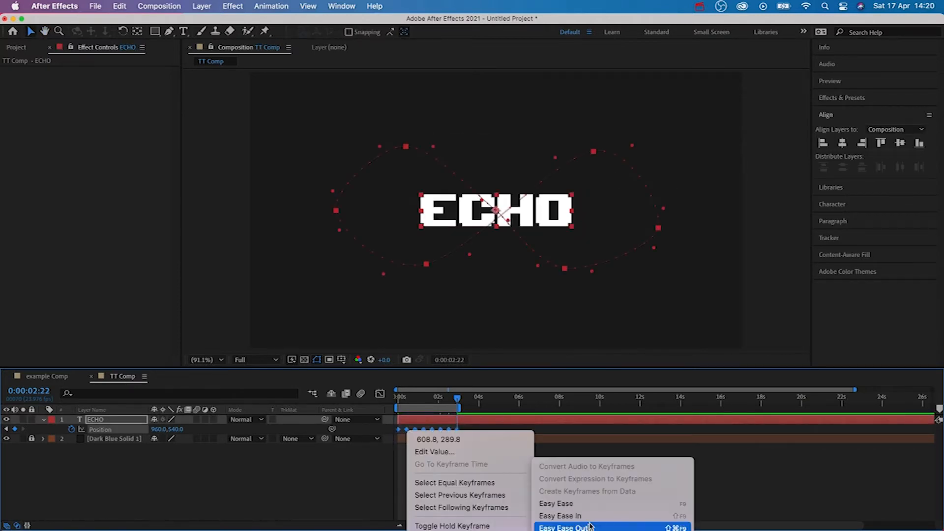
pyautogui.click(563, 527)
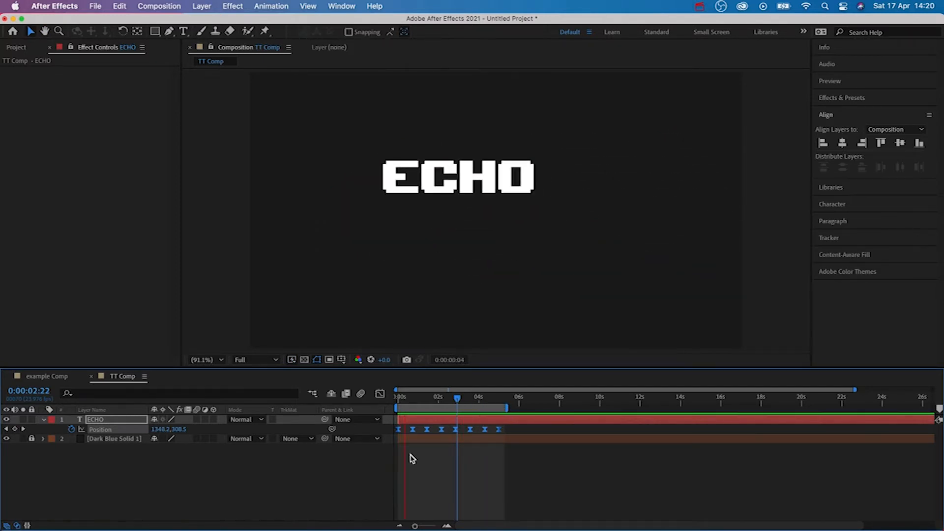
# Lengthen the easing influence on all position keyframes in the speed graph.
pyautogui.click(379, 393)
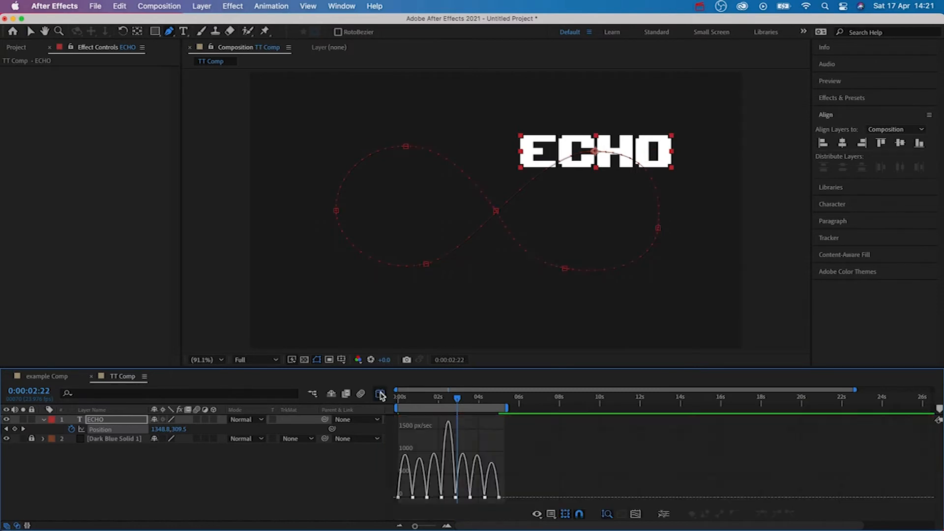
pyautogui.click(379, 394)
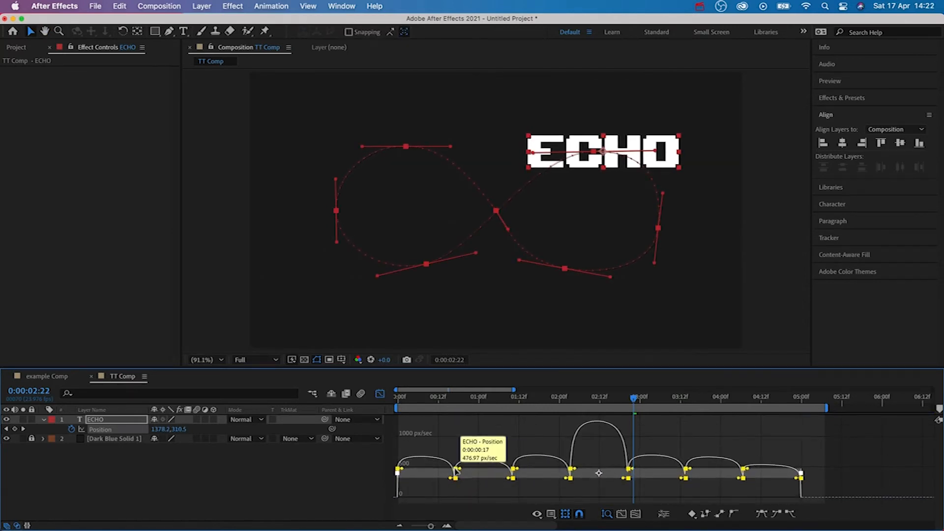
pyautogui.moveTo(455, 469); pyautogui.dragTo(455, 473)
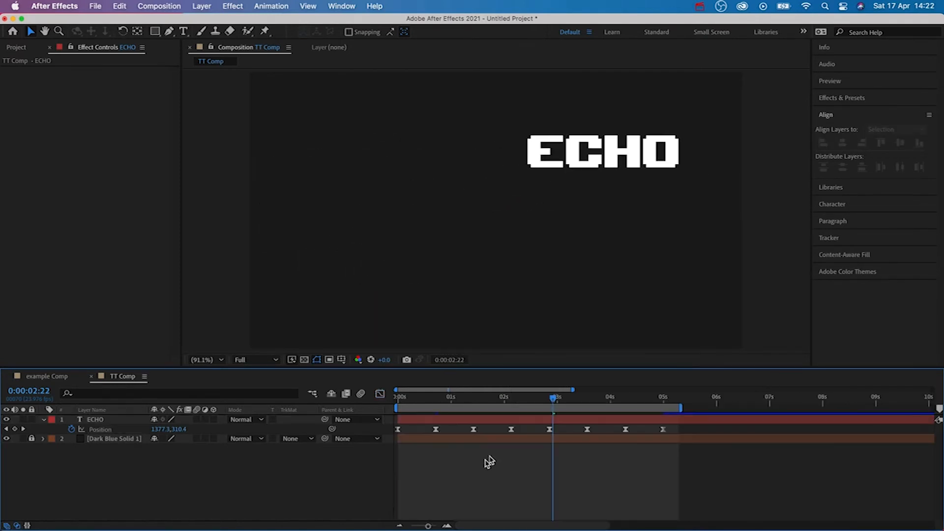
# Convert the ECHO text layer into an ECHO Outlines shape layer from the start frame.
pyautogui.click(396, 397)
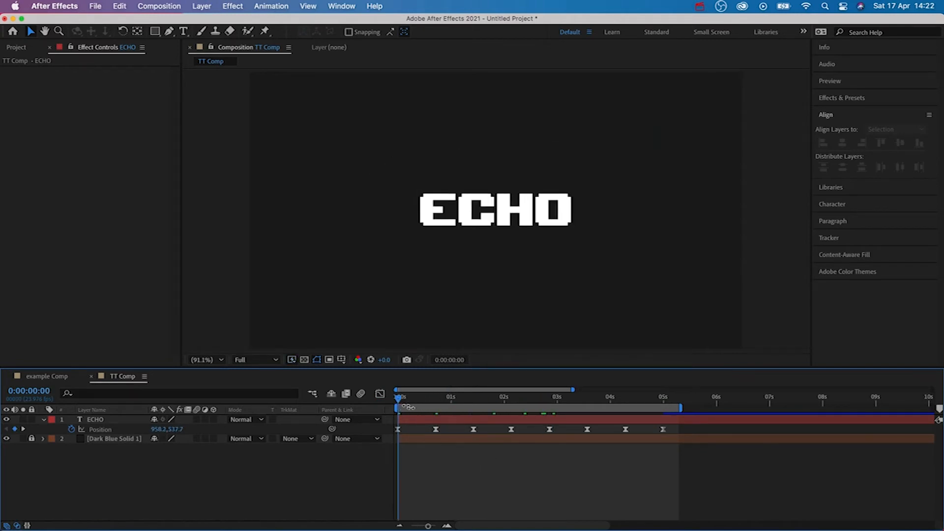
pyautogui.click(95, 419)
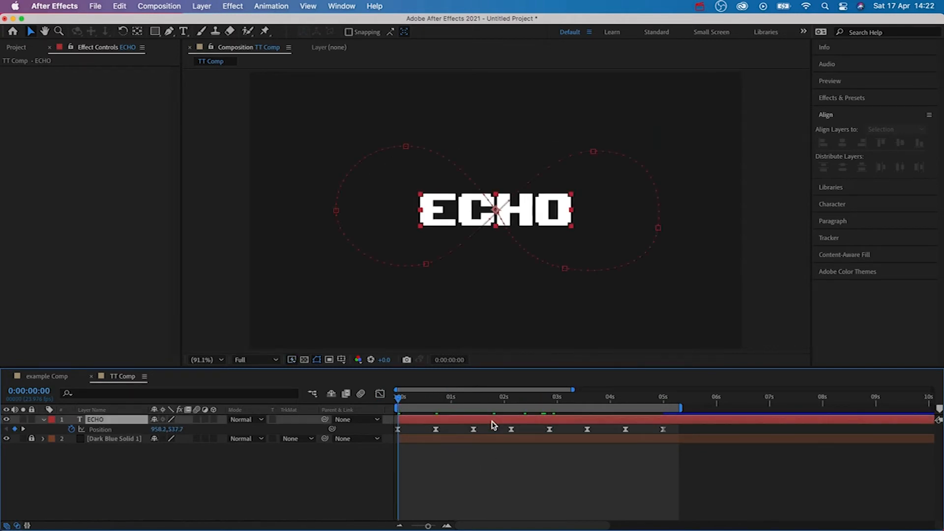
pyautogui.rightClick(493, 425)
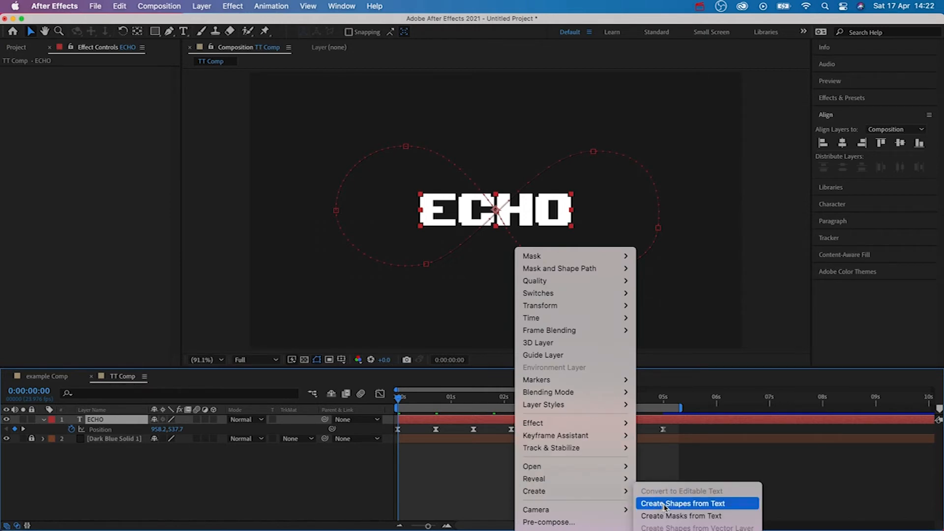
pyautogui.click(683, 504)
pyautogui.write('echo')
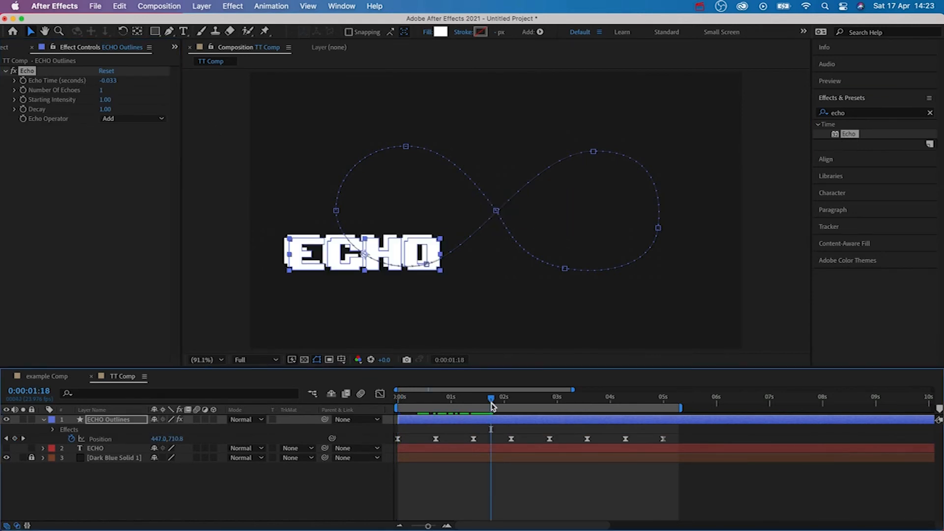
# Set the Echo effect to 20 echoes with Composite In Front operator.
pyautogui.doubleClick(103, 89)
pyautogui.write('20')
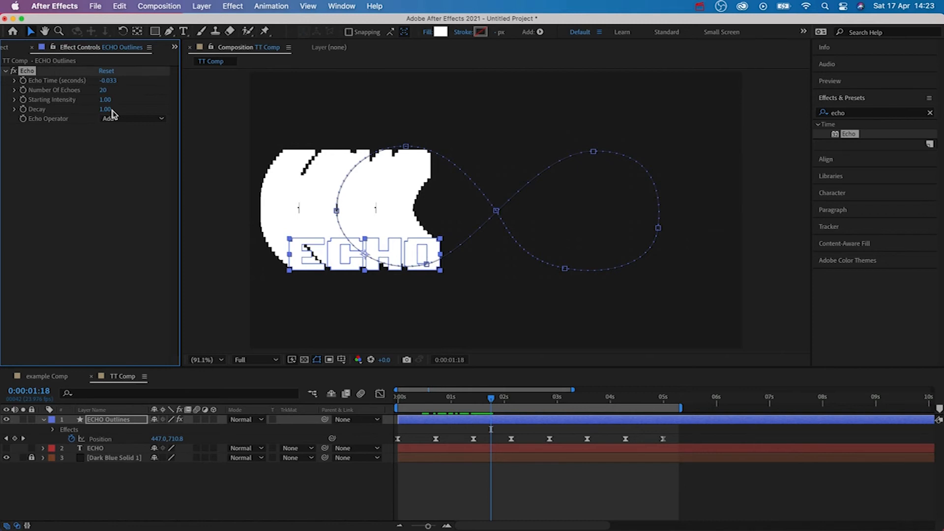
pyautogui.click(132, 118)
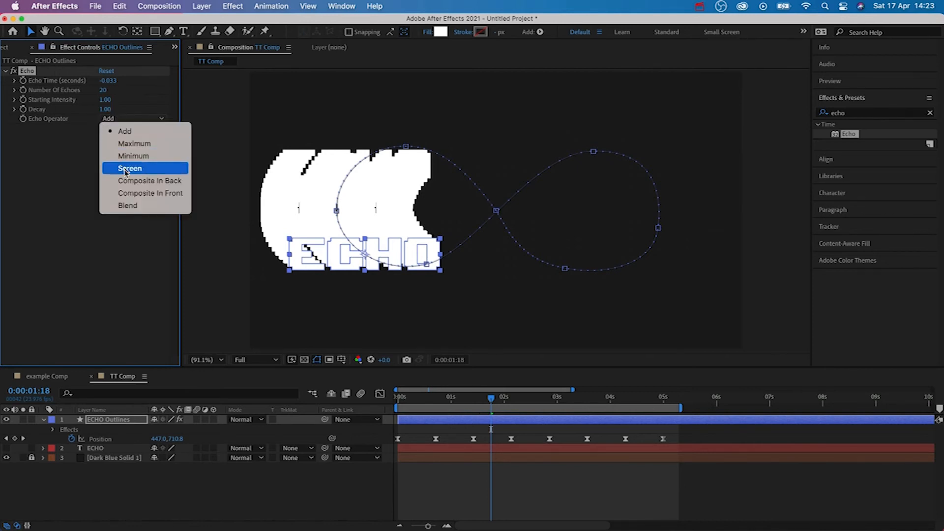
pyautogui.click(150, 192)
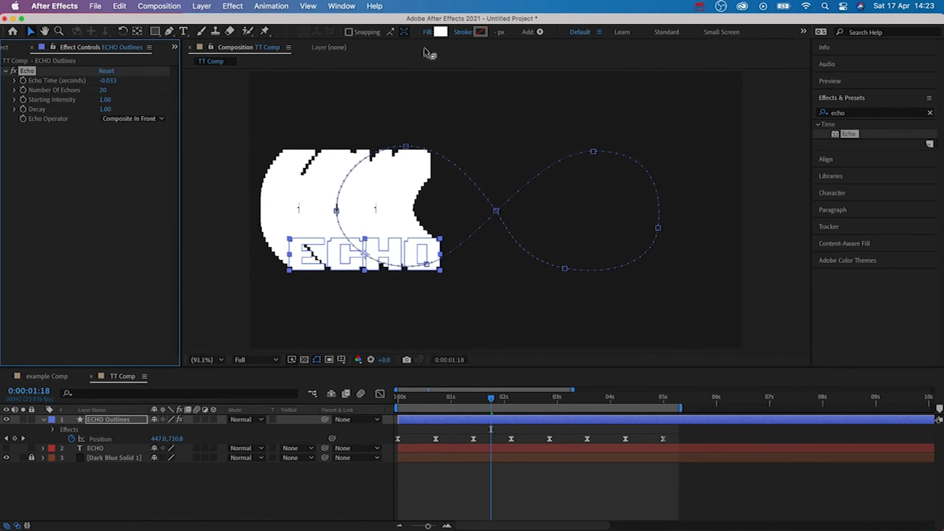
# Give ECHO Outlines no fill and a solid 2 px stroke.
pyautogui.click(439, 32)
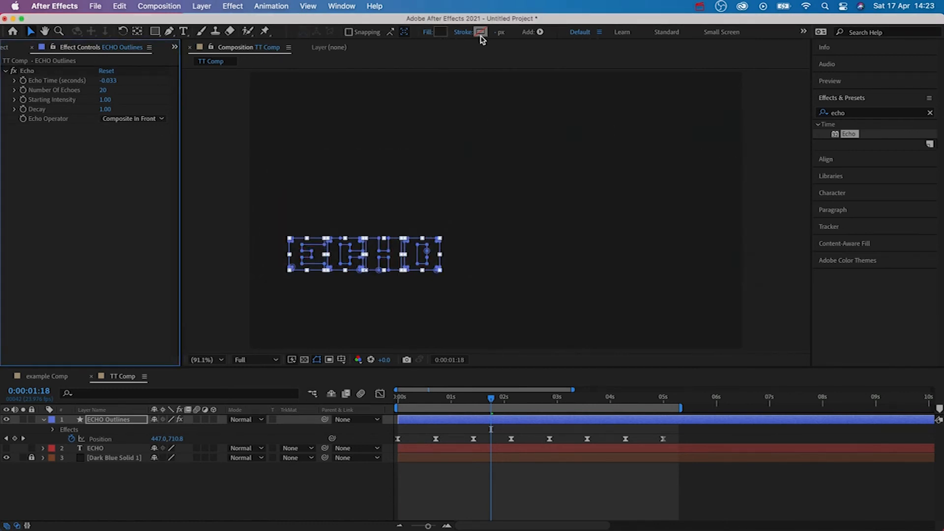
pyautogui.click(480, 32)
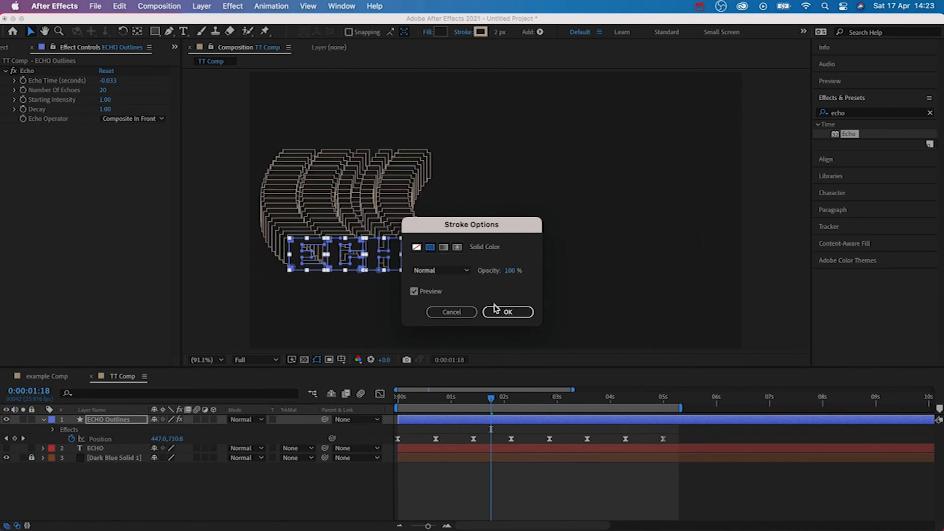
pyautogui.click(507, 311)
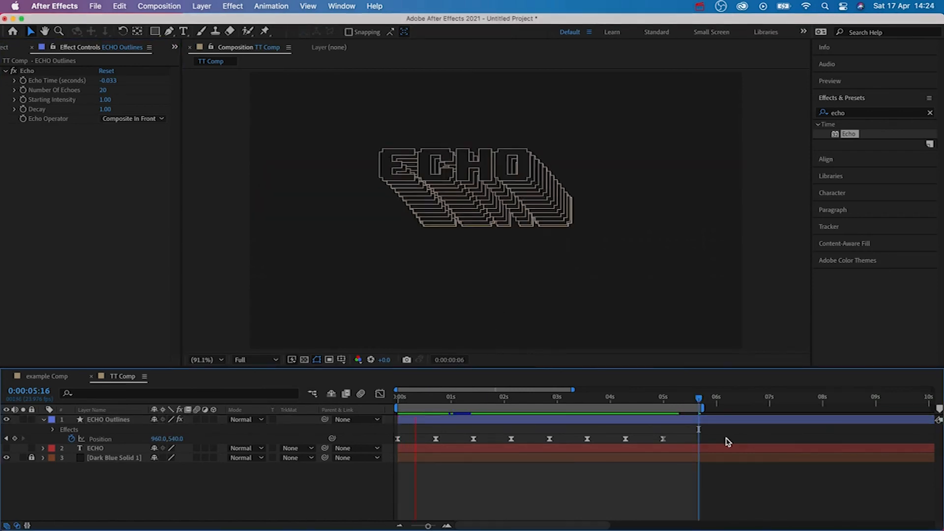